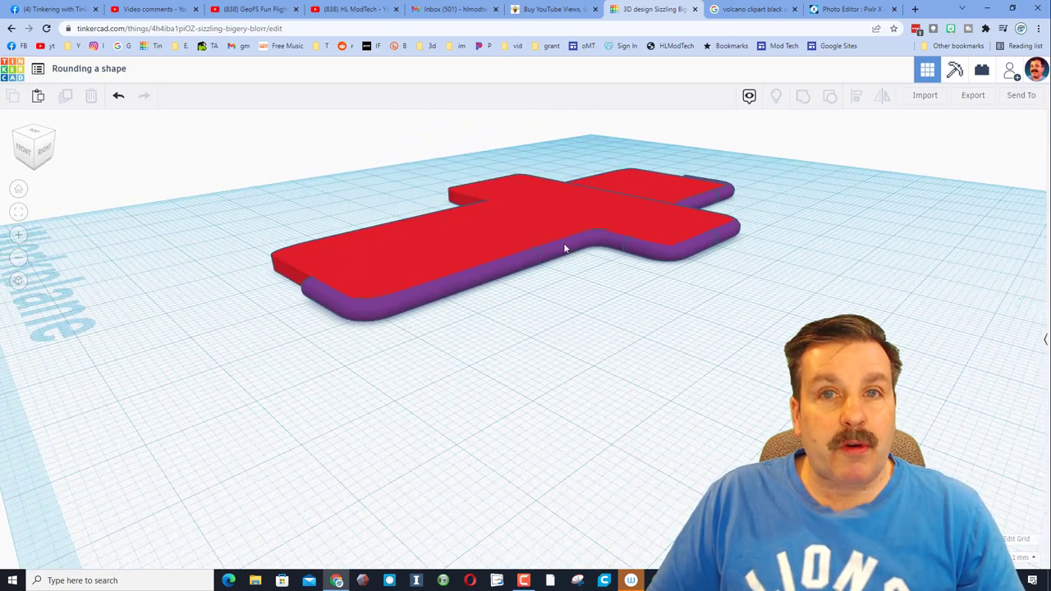
Orbit around the cross plate to view the front arm's end edges.
{"action": "left_click_drag", "start_coordinate": [565, 249], "coordinate": [664, 307]}
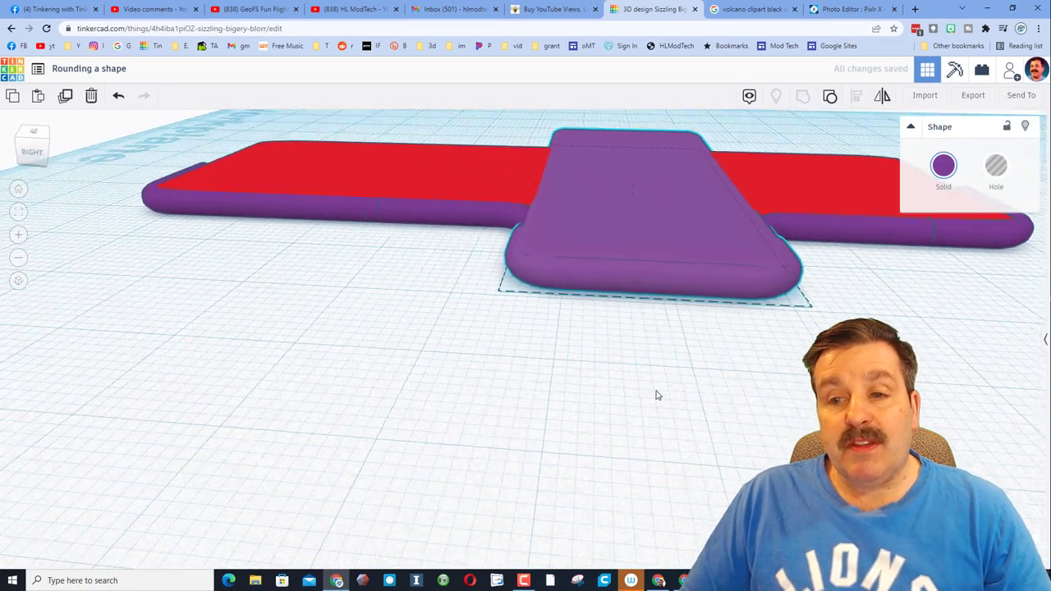
Reduce the inner-corner bent pipe's Lead In Length from 10 to 9.
{"action": "left_click", "coordinate": [640, 205]}
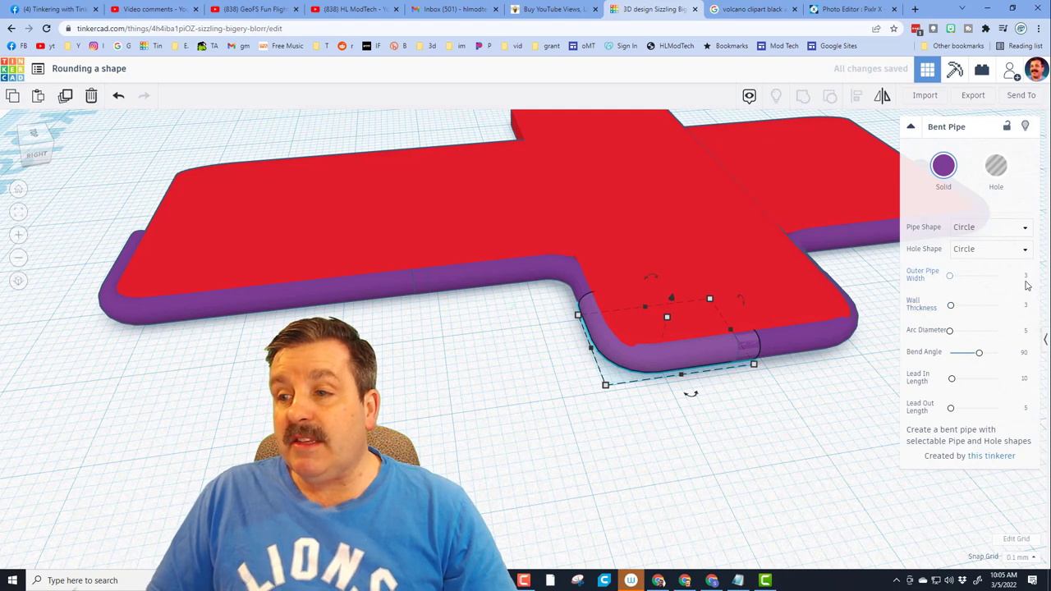
{"action": "mouse_move", "coordinate": [1023, 397]}
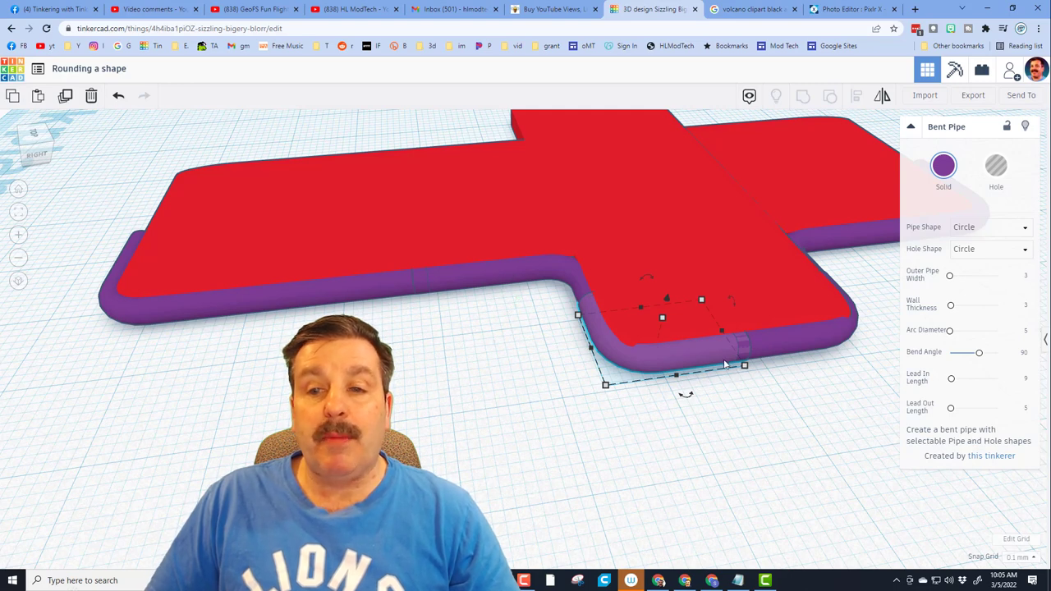
{"action": "key", "text": "Ctrl+D"}
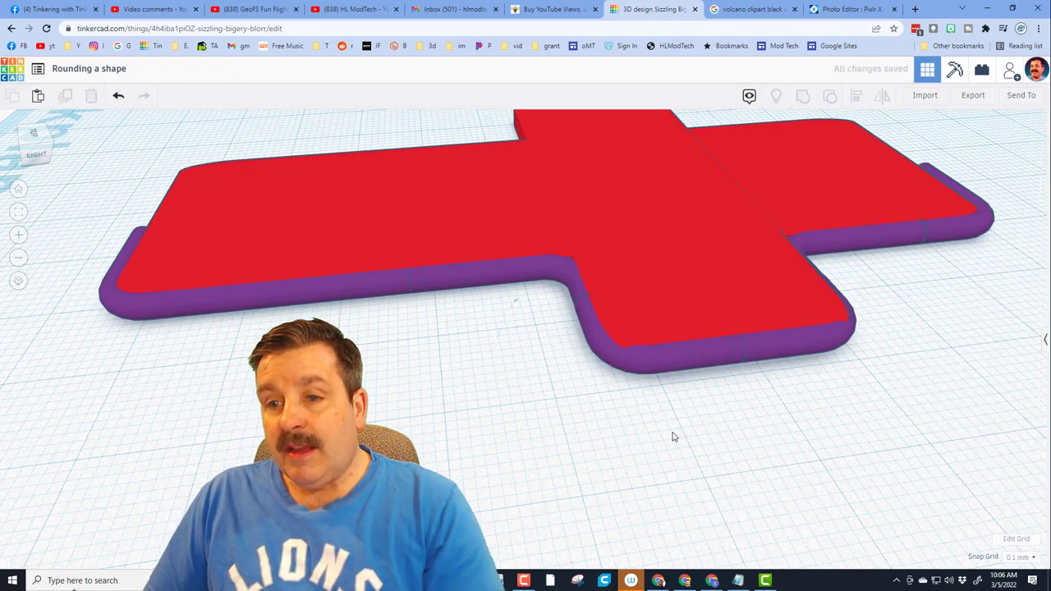
Hide all three red plate boxes with Ctrl+H, leaving only the purple pipes.
{"action": "left_click_drag", "start_coordinate": [673, 437], "coordinate": [398, 408]}
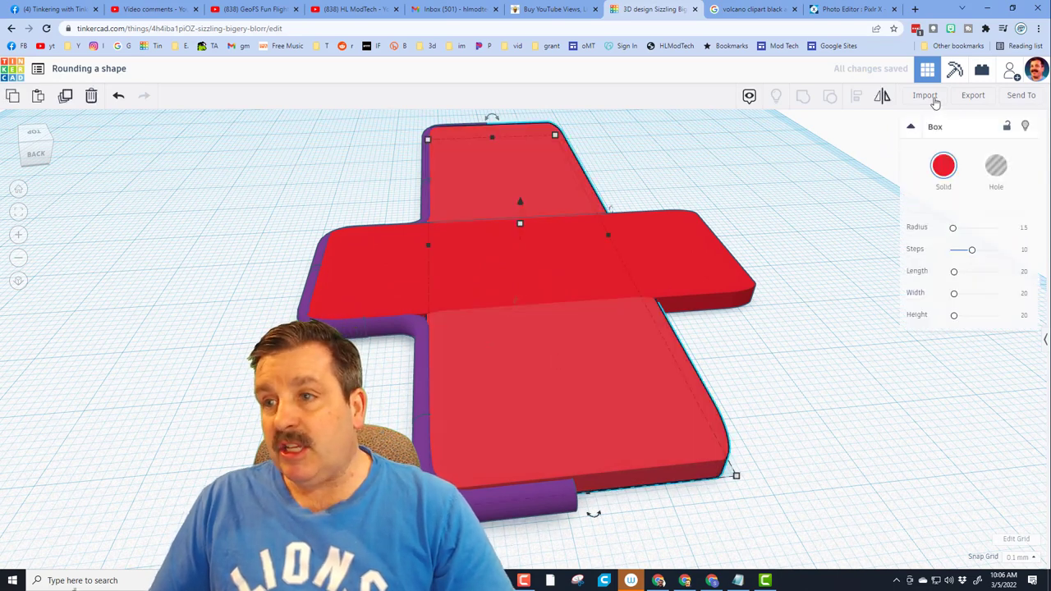
{"action": "key", "text": "ctrl+h"}
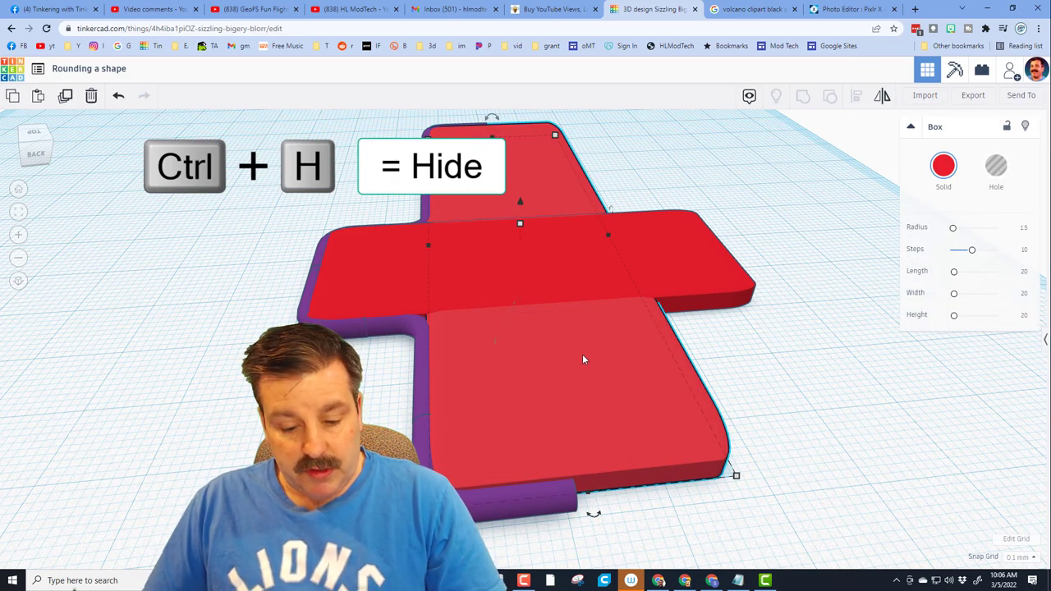
{"action": "key", "text": "ctrl+h"}
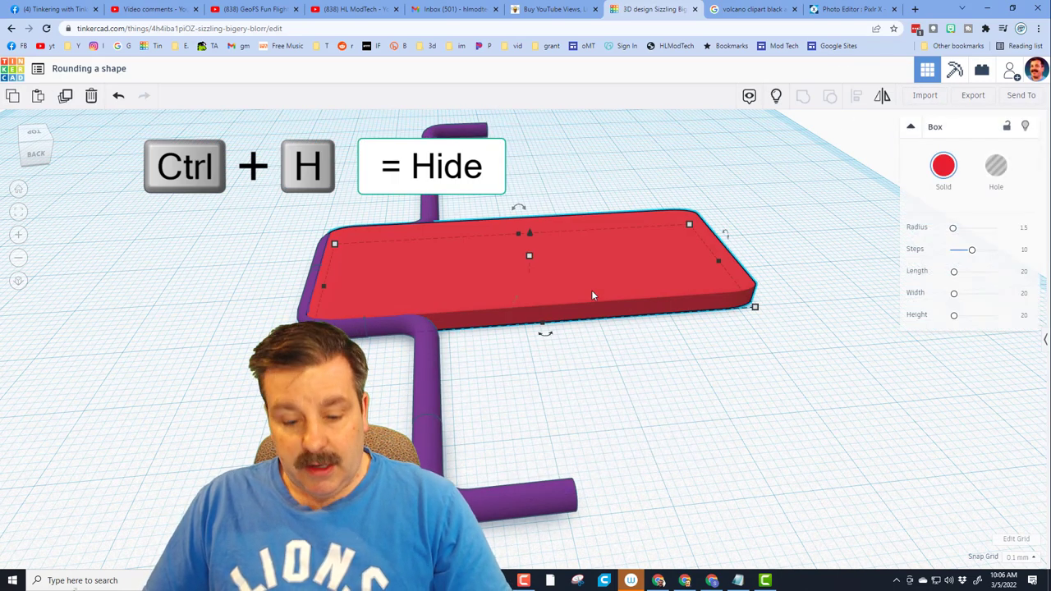
{"action": "key", "text": "ctrl+h"}
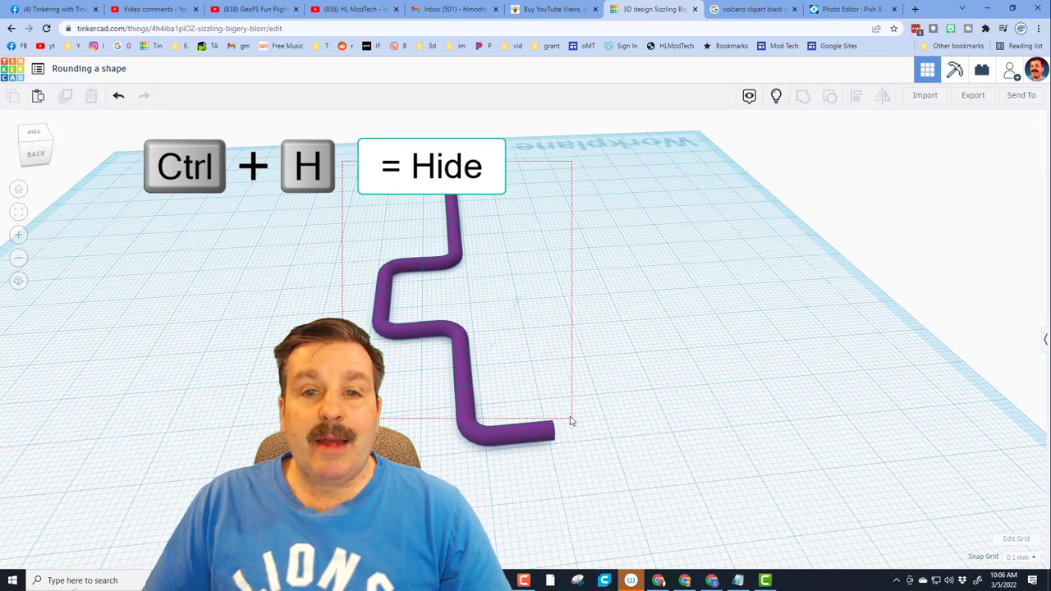
Add an inner-corner bent pipe with Lead In Length 15 and Lead Out Length 4.
{"action": "key", "text": "Ctrl+D"}
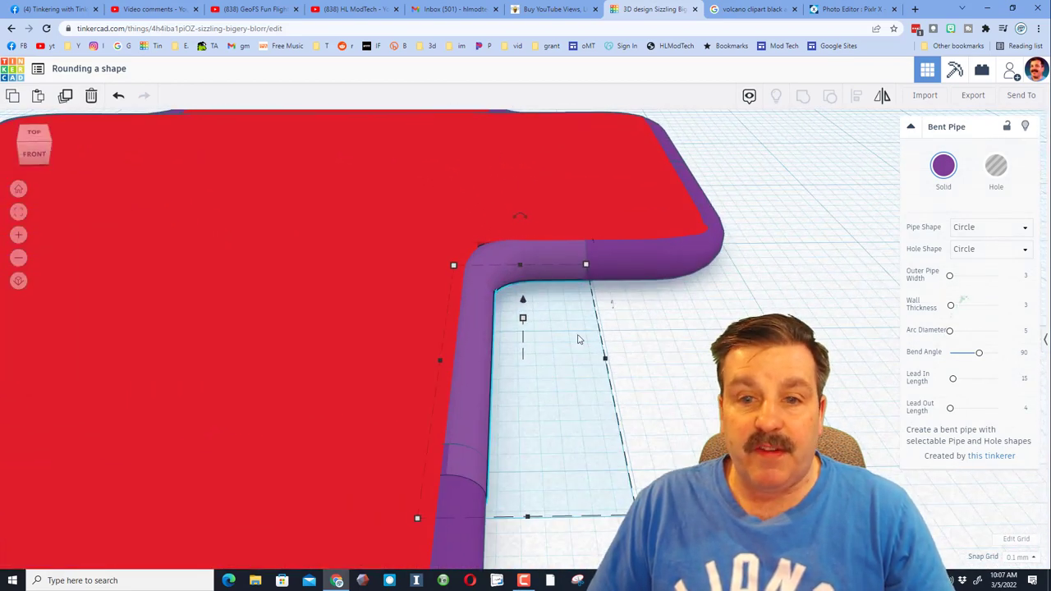
Stretch the red filler box to 36.10 mm and resize a small box to 8.30 mm wide.
{"action": "key", "text": "ctrl+d"}
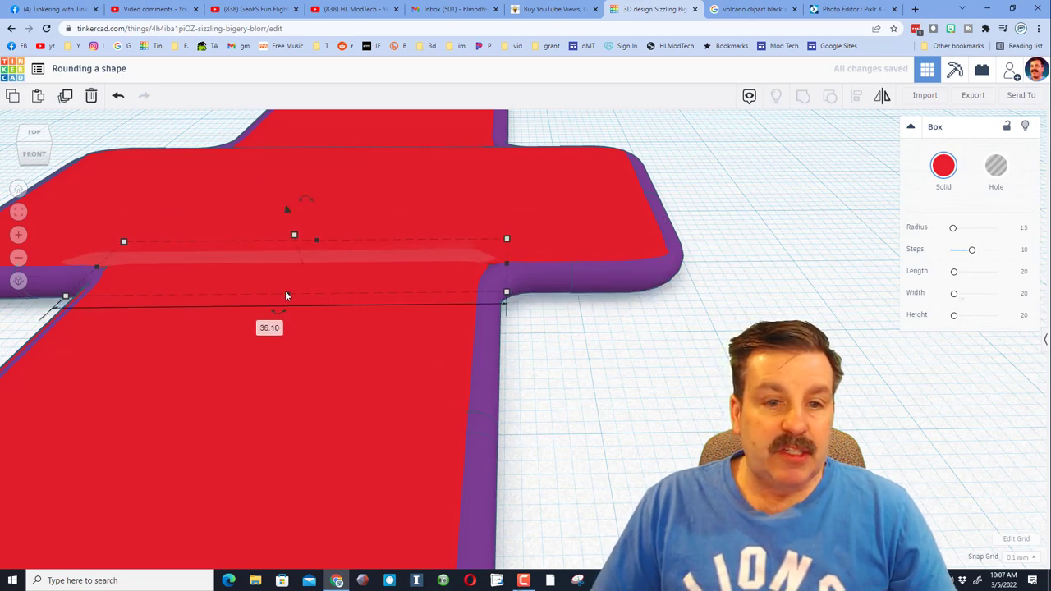
{"action": "left_click_drag", "start_coordinate": [66, 296], "coordinate": [53, 308]}
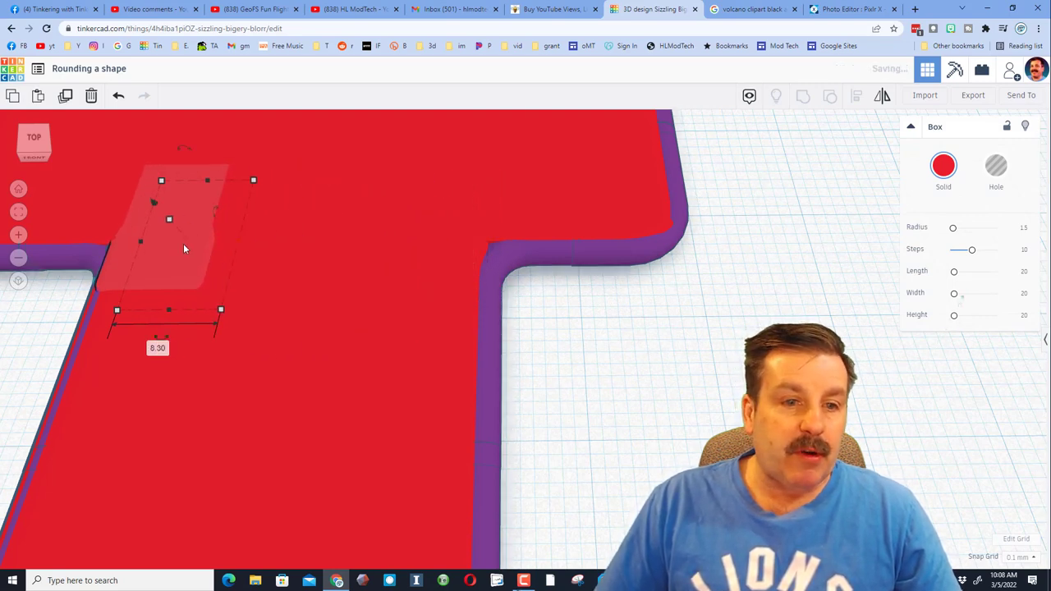
Move the small red filler box into the arm's gap and nudge it into place.
{"action": "left_click_drag", "start_coordinate": [184, 249], "coordinate": [206, 353]}
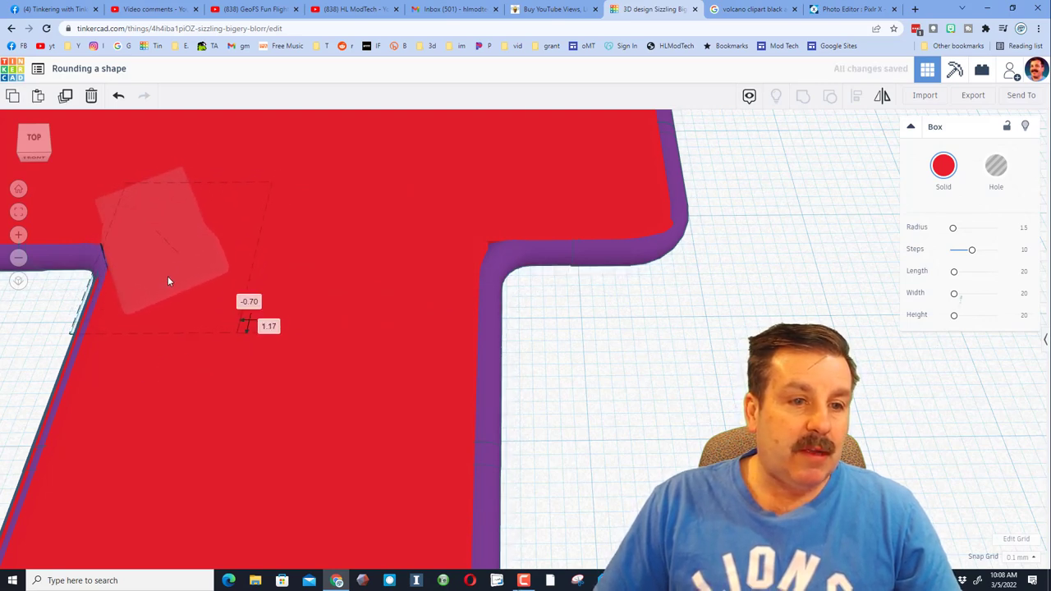
{"action": "key", "text": "ctrl+d"}
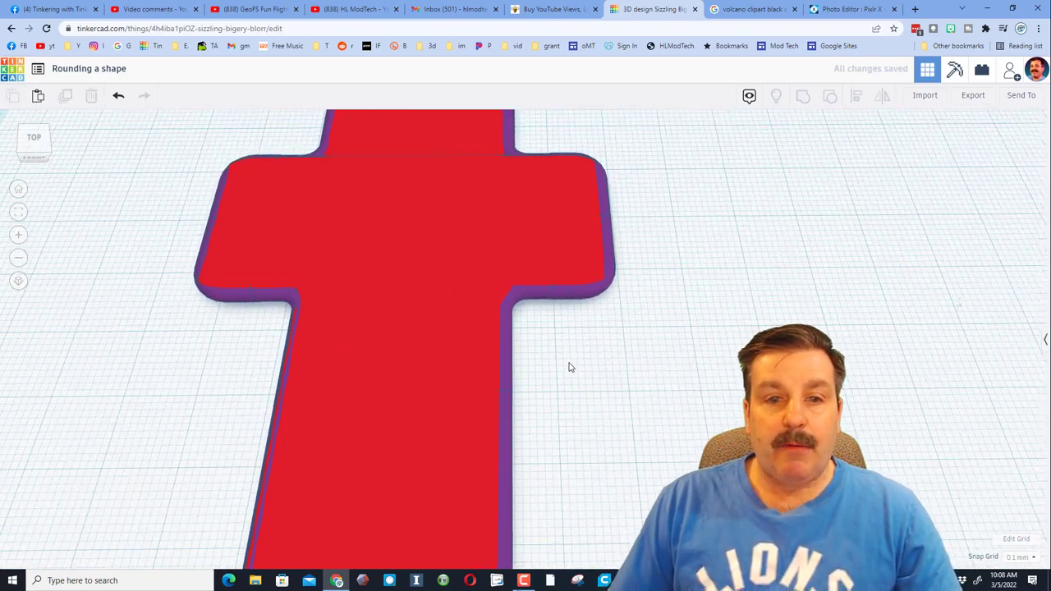
Group all 16 plate and pipe shapes, then orbit to inspect the underside.
{"action": "scroll", "scroll_direction": "down", "scroll_amount": 3}
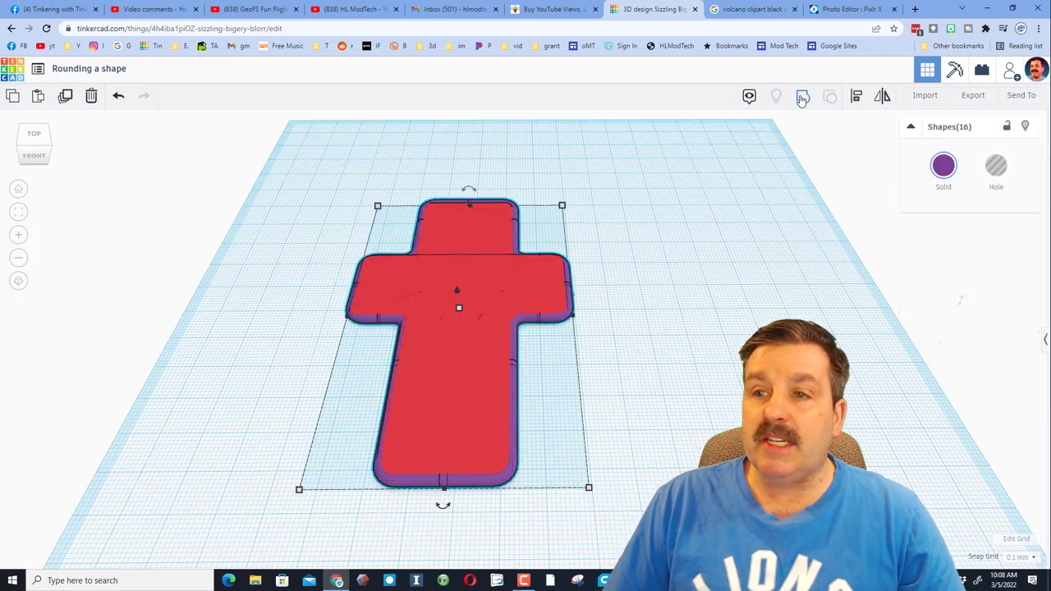
{"action": "left_click", "coordinate": [830, 96]}
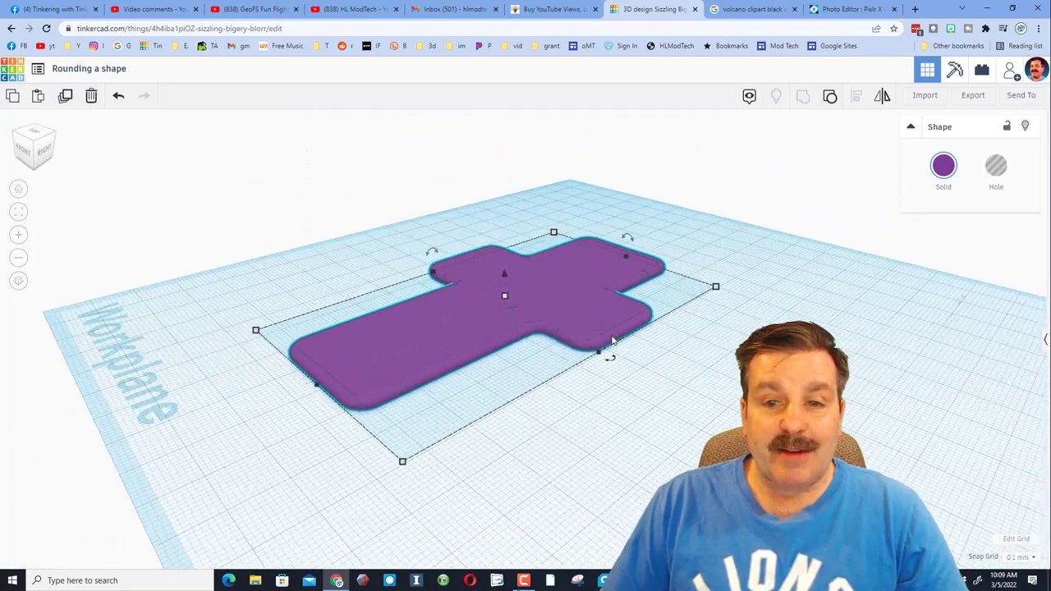
{"action": "left_click_drag", "start_coordinate": [611, 340], "coordinate": [803, 308]}
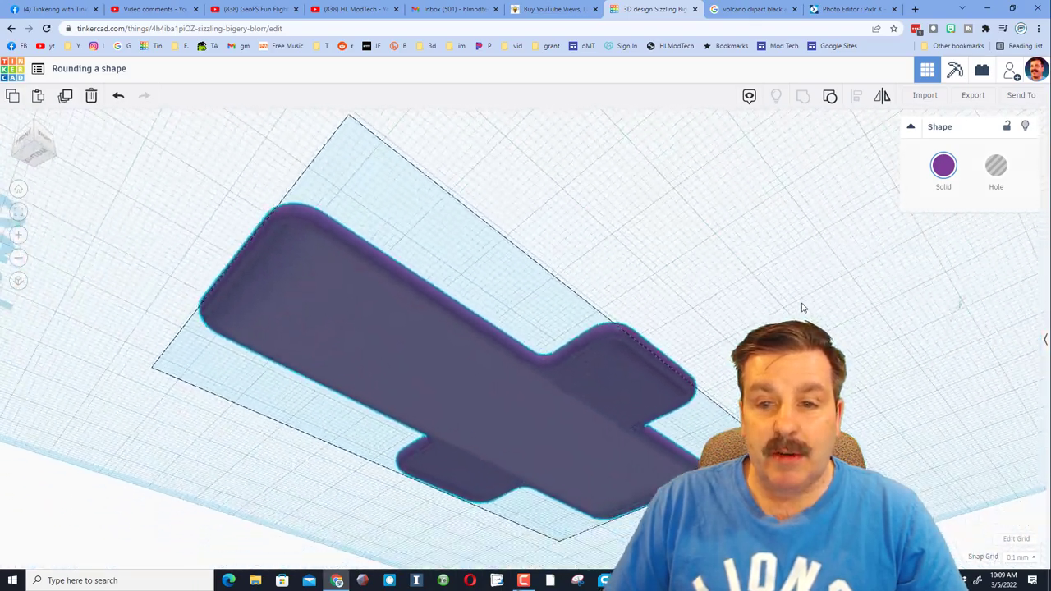